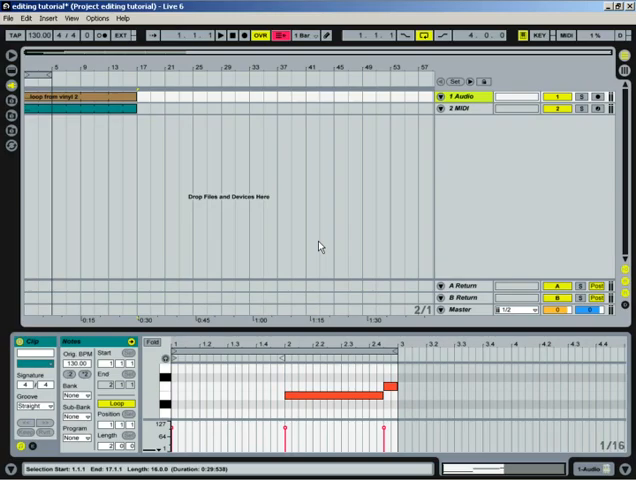
pyautogui.moveTo(145, 205)
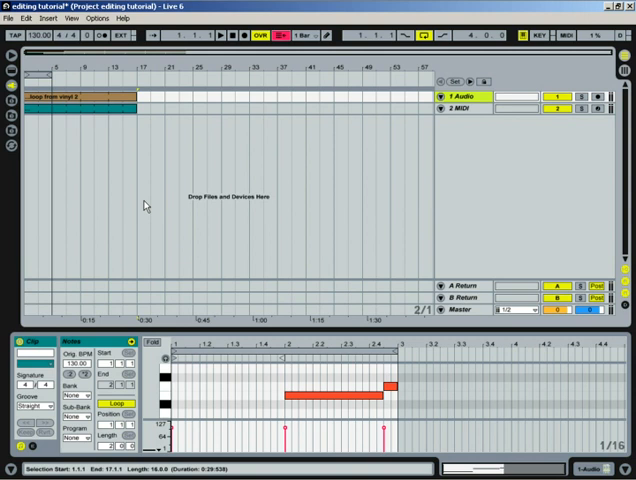
pyautogui.moveTo(105, 188)
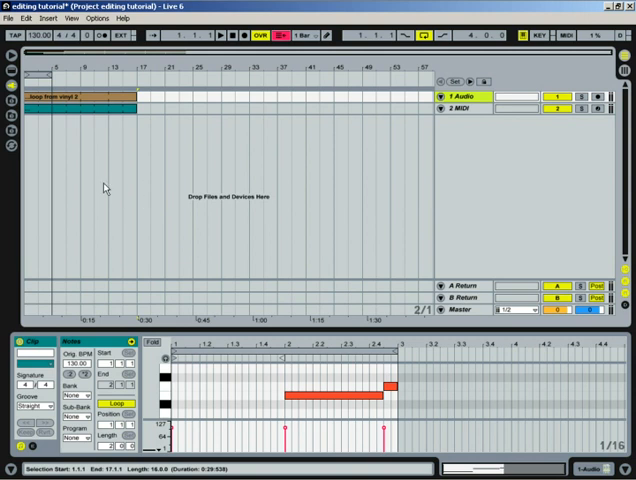
pyautogui.moveTo(420, 199)
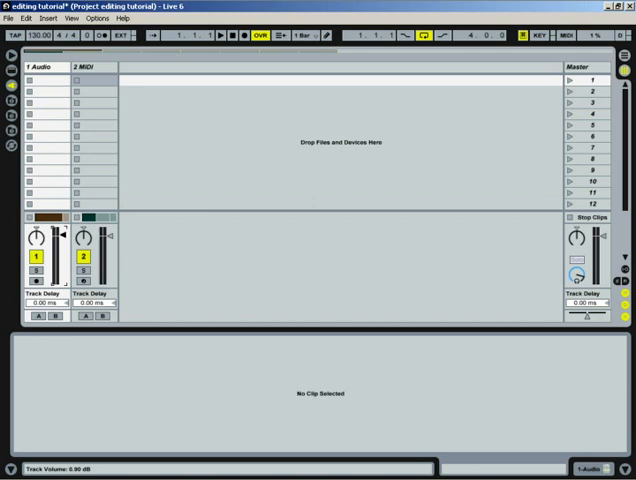
pyautogui.moveTo(85, 177)
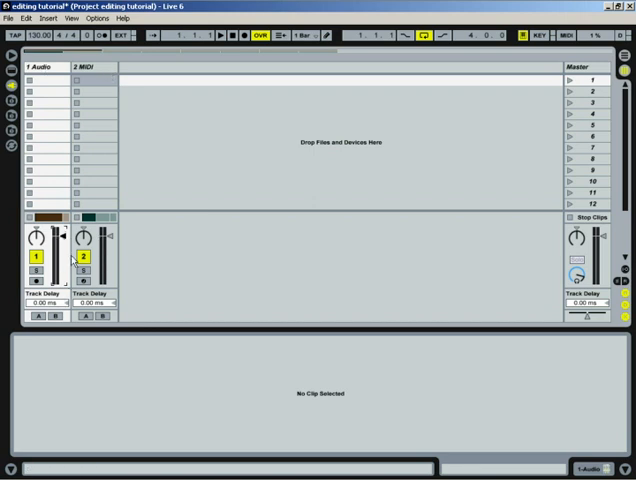
pyautogui.moveTo(197, 122)
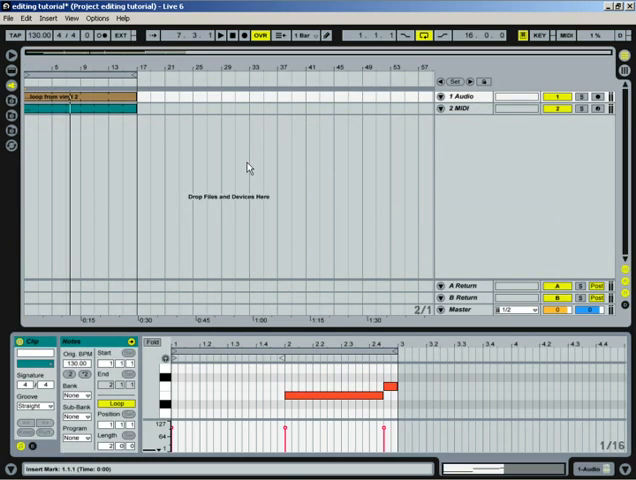
pyautogui.moveTo(228, 199)
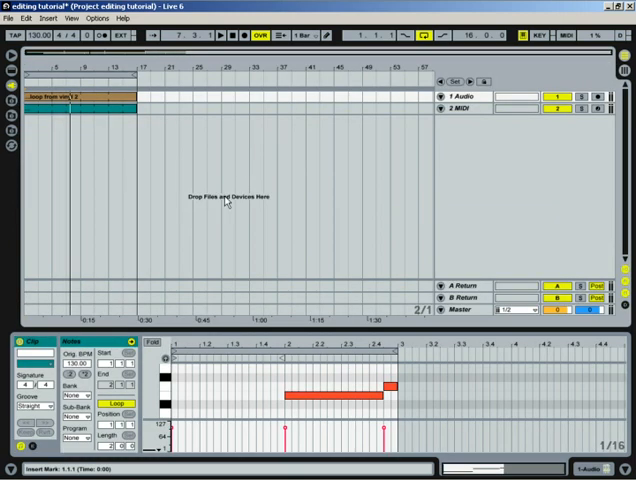
# Step: Return to Arrangement view with both tracks unfolded, showing the audio track's Track Volume envelope
pyautogui.click(72, 96)
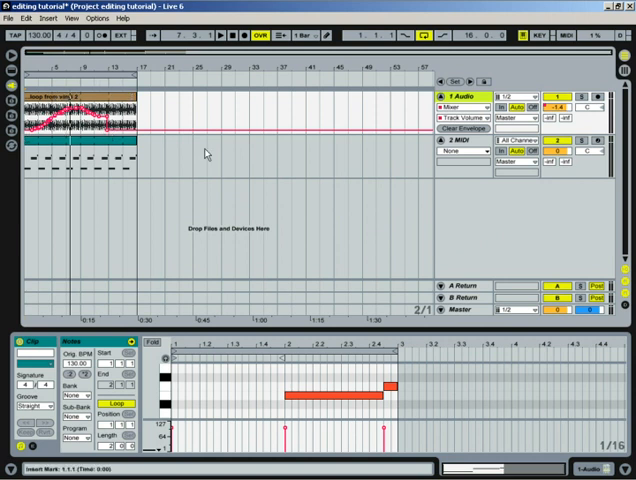
pyautogui.click(470, 105)
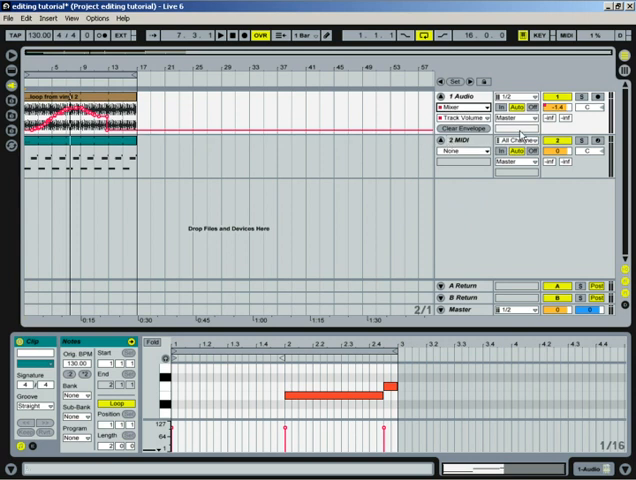
pyautogui.click(480, 120)
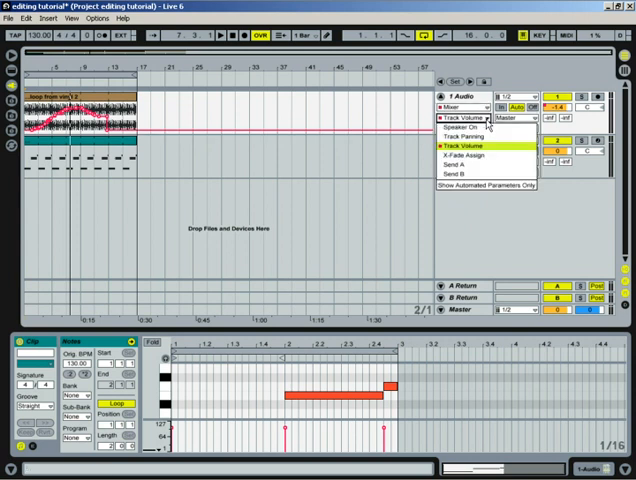
pyautogui.moveTo(466, 137)
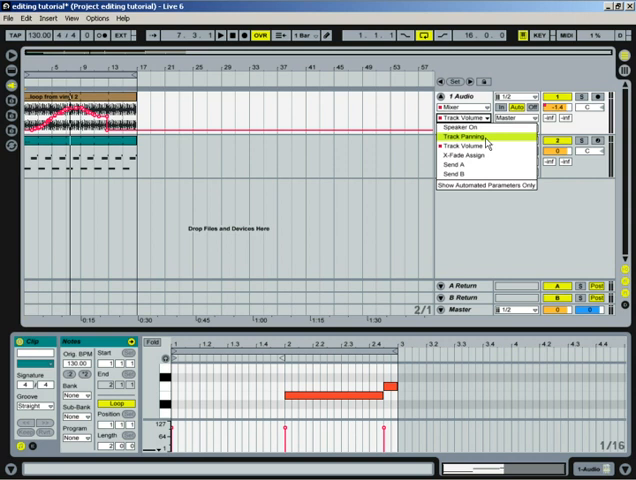
pyautogui.moveTo(474, 189)
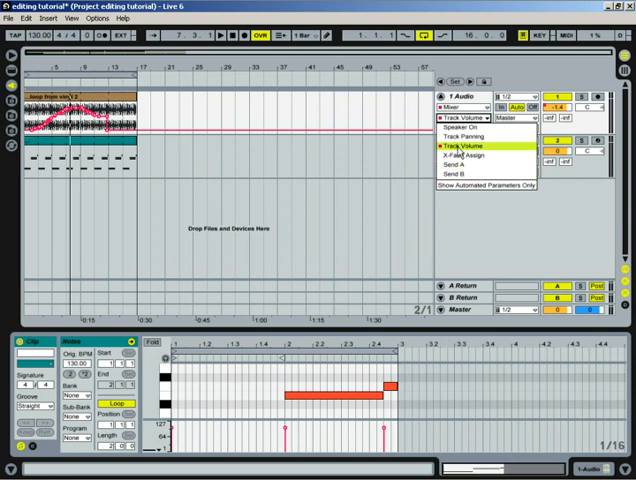
pyautogui.click(466, 147)
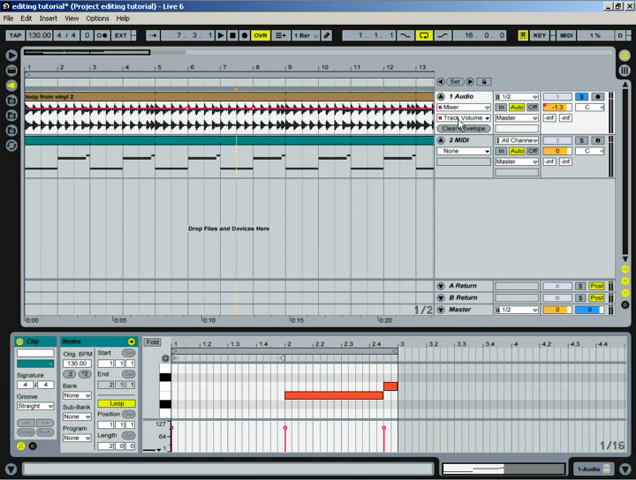
pyautogui.moveTo(455, 216)
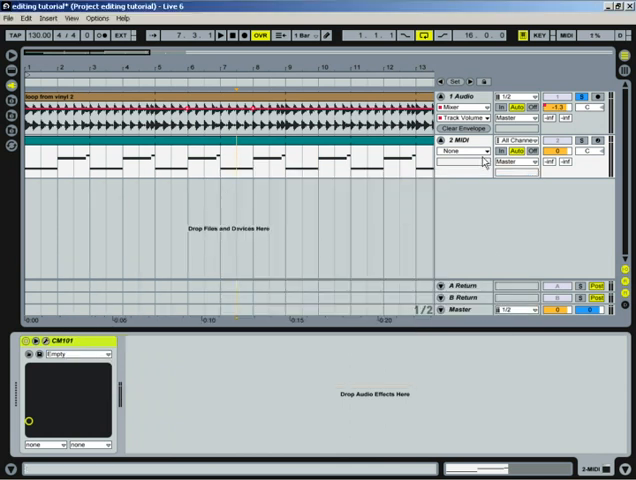
# Step: Pick Mixer in the MIDI track's Device chooser to show its Track Panning envelope
pyautogui.click(465, 152)
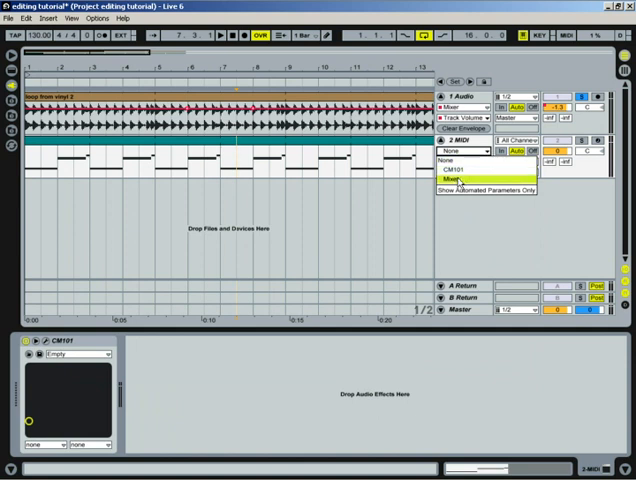
pyautogui.click(450, 176)
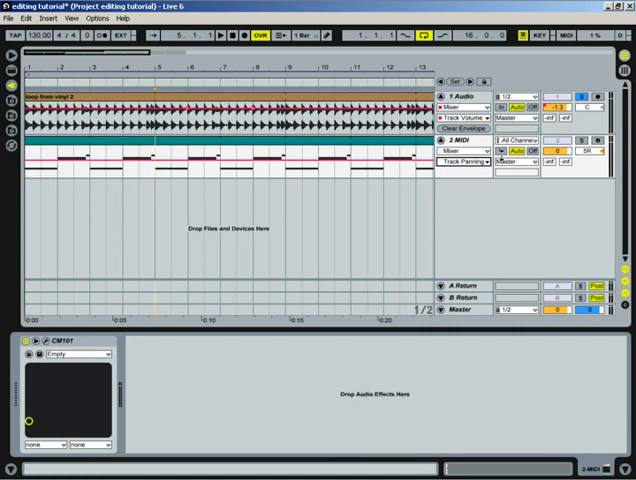
# Step: Set the MIDI track's automation Device chooser to CM101 and its Control to VCF Cut
pyautogui.click(470, 145)
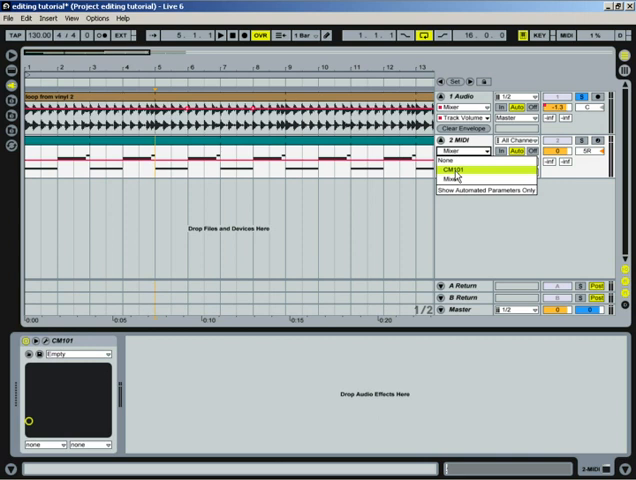
pyautogui.click(460, 172)
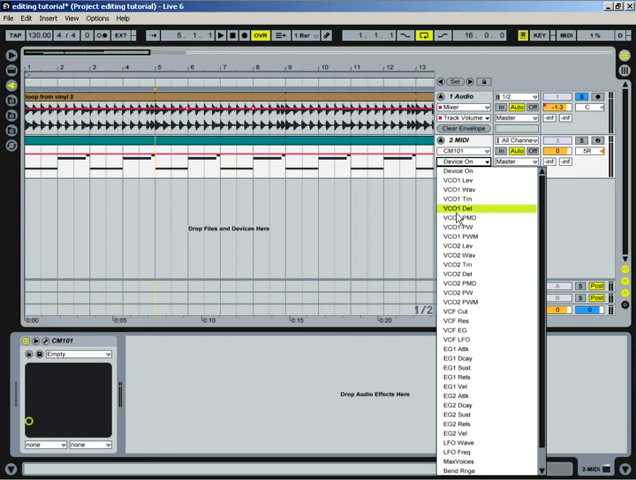
pyautogui.moveTo(461, 318)
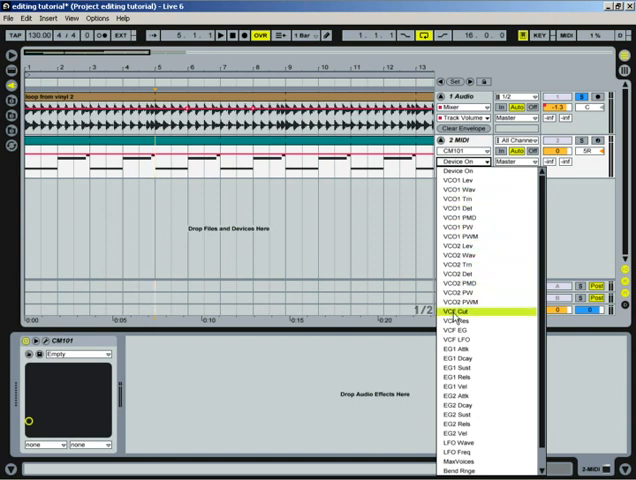
pyautogui.click(453, 316)
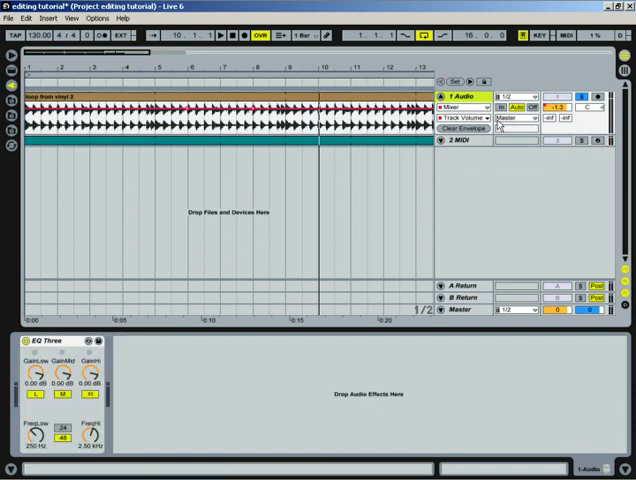
# Step: Point the audio track's automation at EQ Three and open its parameter list
pyautogui.click(467, 107)
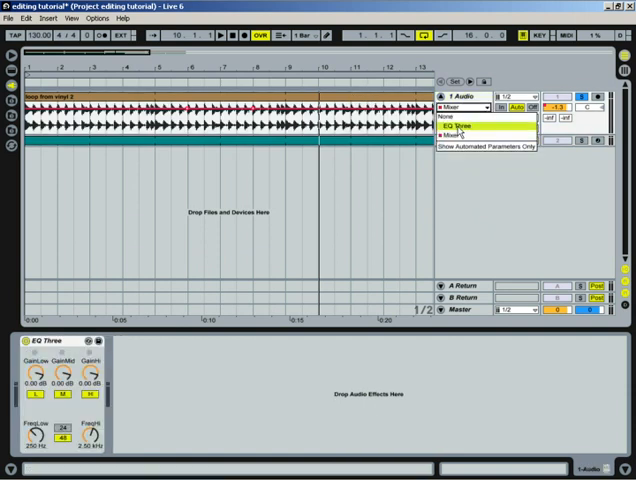
pyautogui.click(457, 125)
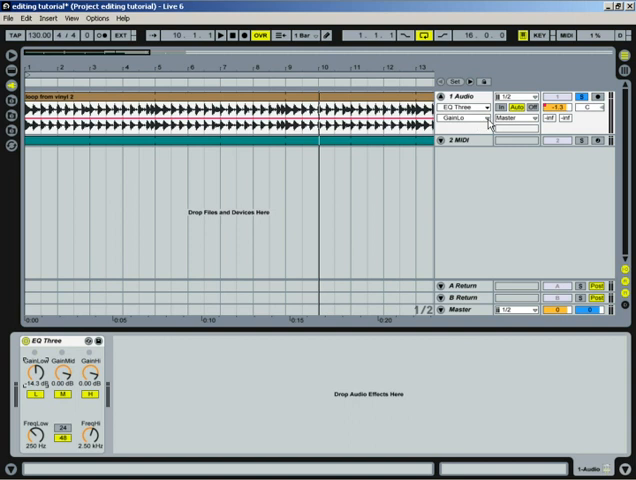
pyautogui.click(470, 120)
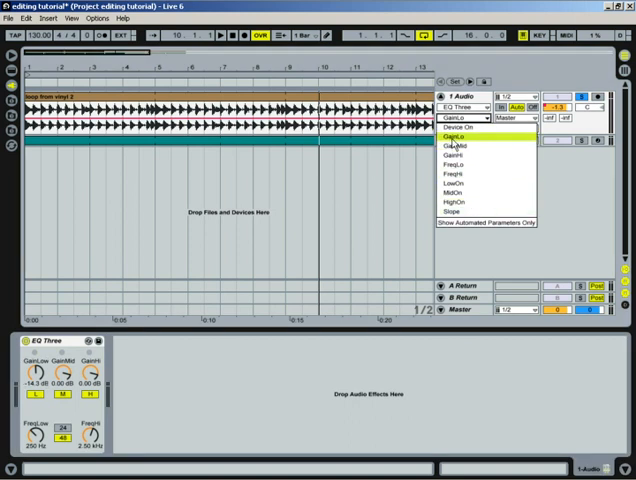
pyautogui.moveTo(455, 166)
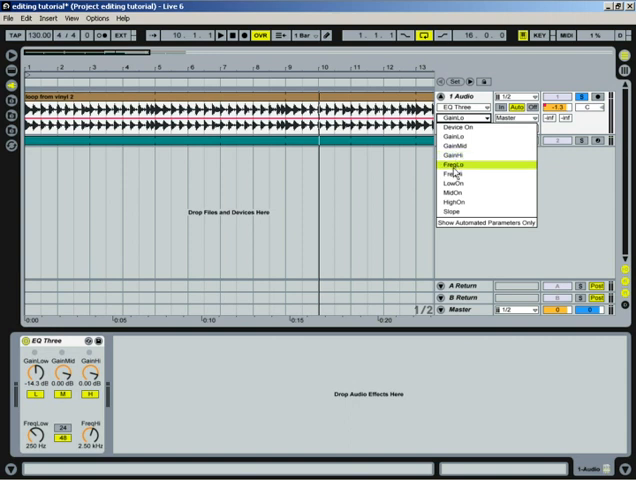
pyautogui.moveTo(455, 203)
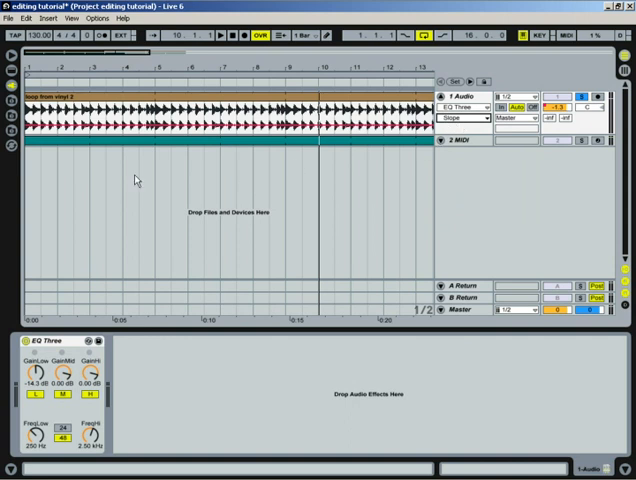
pyautogui.moveTo(90, 310)
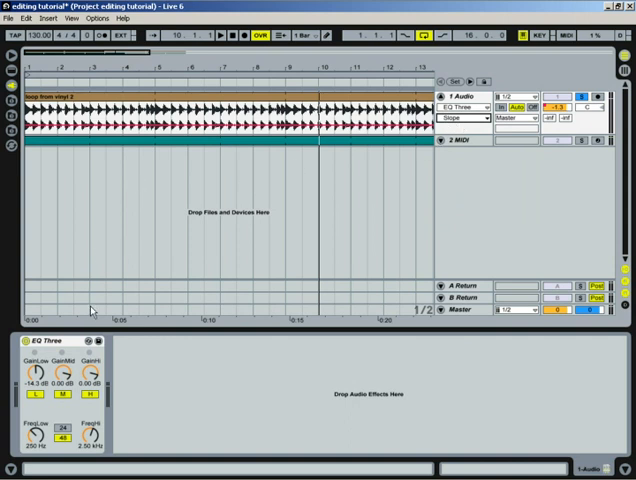